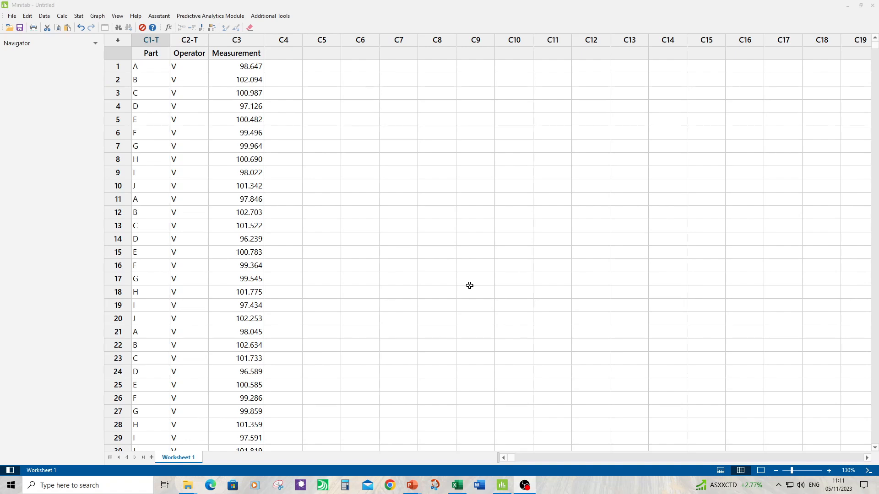
Build a gage run chart of Measurement with Part and Operator columns
click(78, 15)
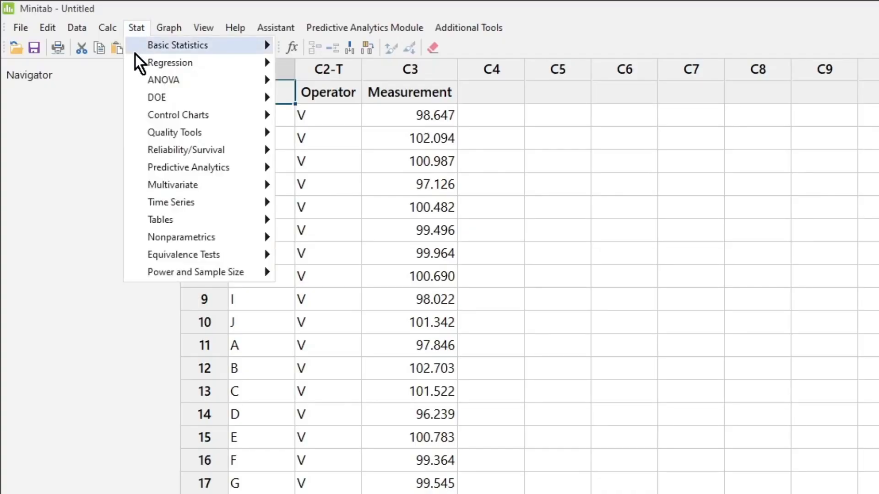
mouse_move(178, 132)
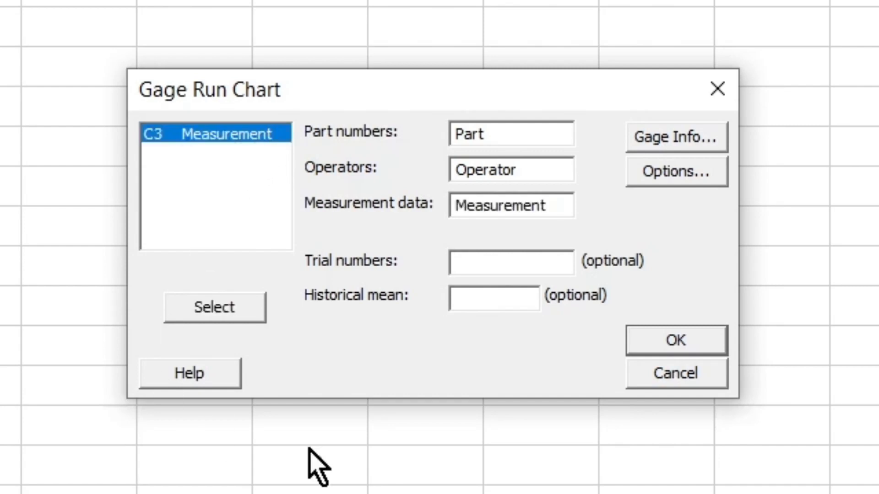
click(675, 340)
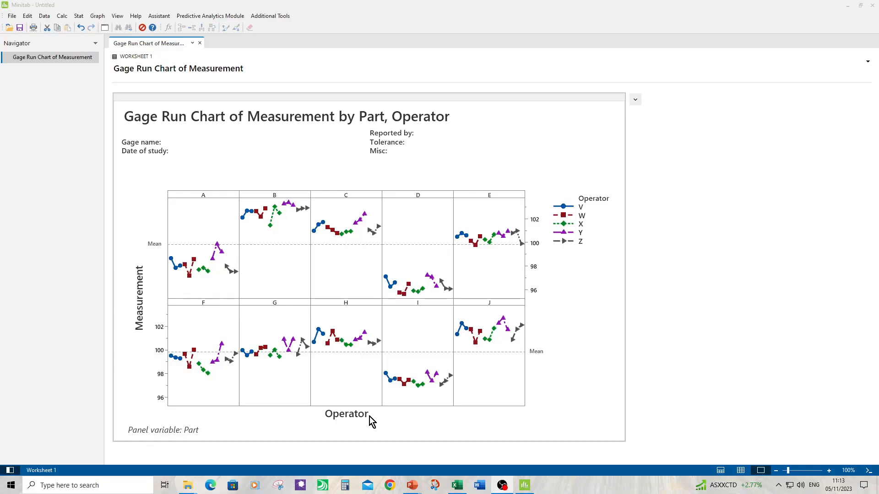
mouse_move(316, 297)
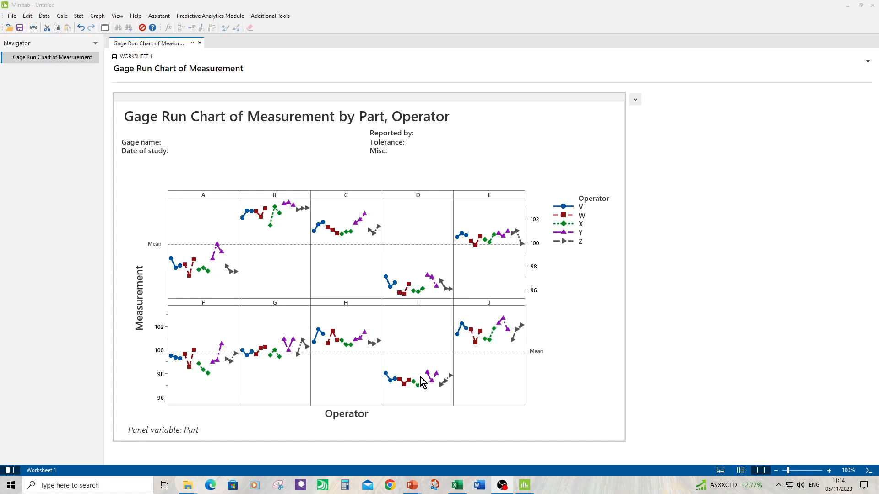
mouse_move(355, 323)
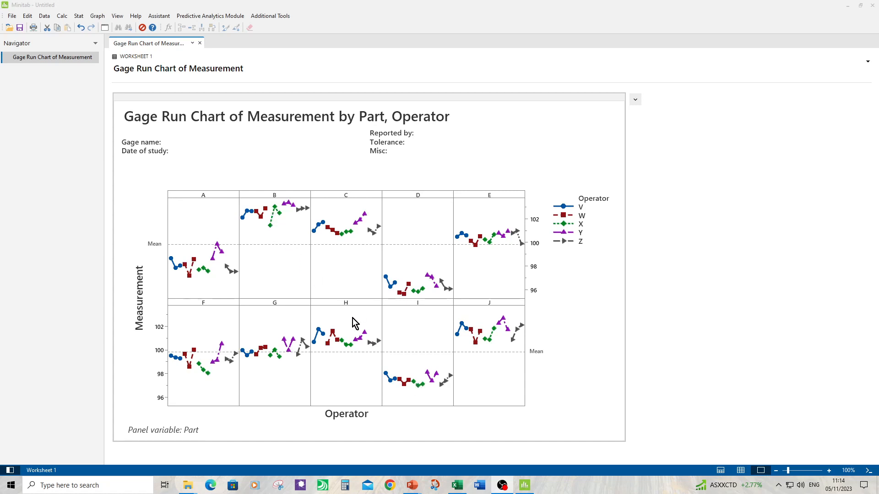
mouse_move(417, 386)
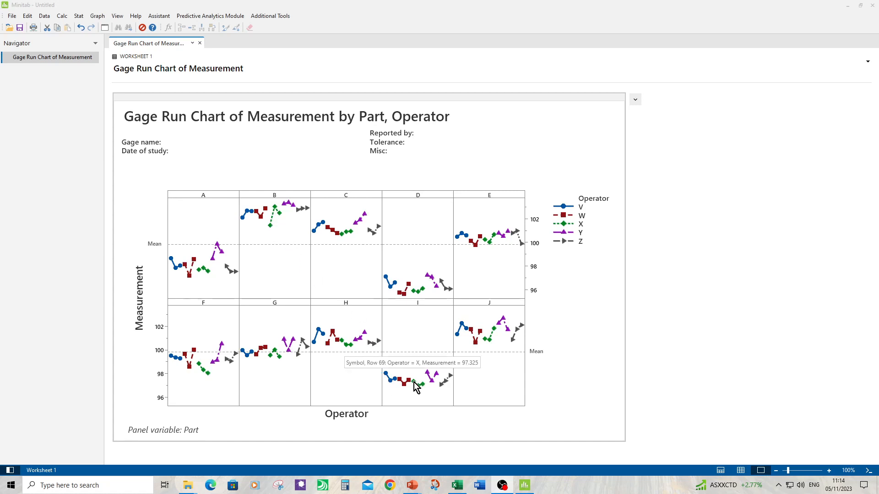
mouse_move(480, 381)
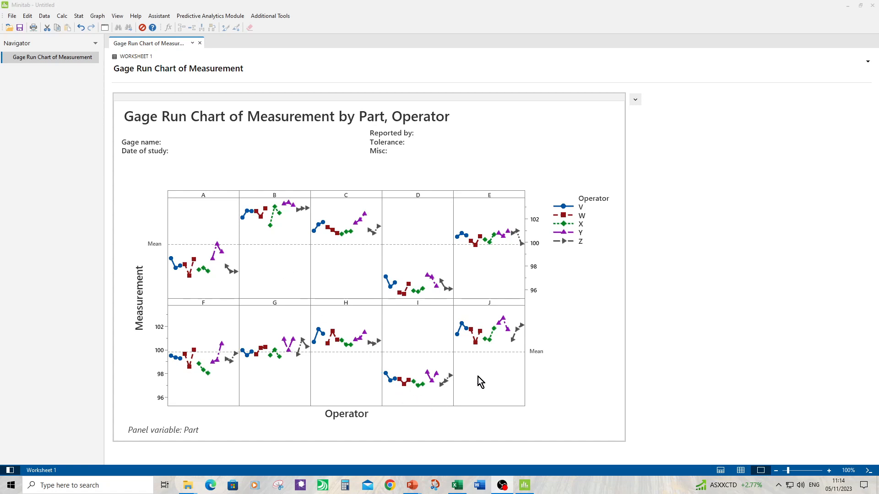
mouse_move(432, 394)
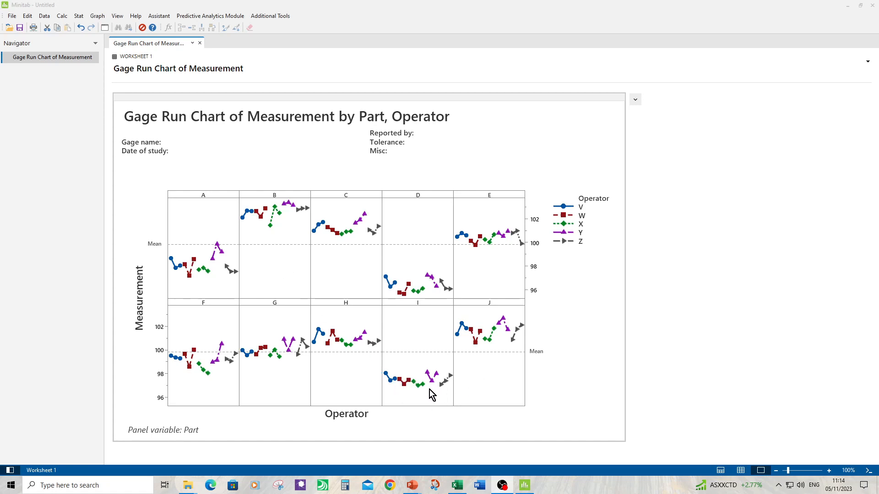
mouse_move(432, 395)
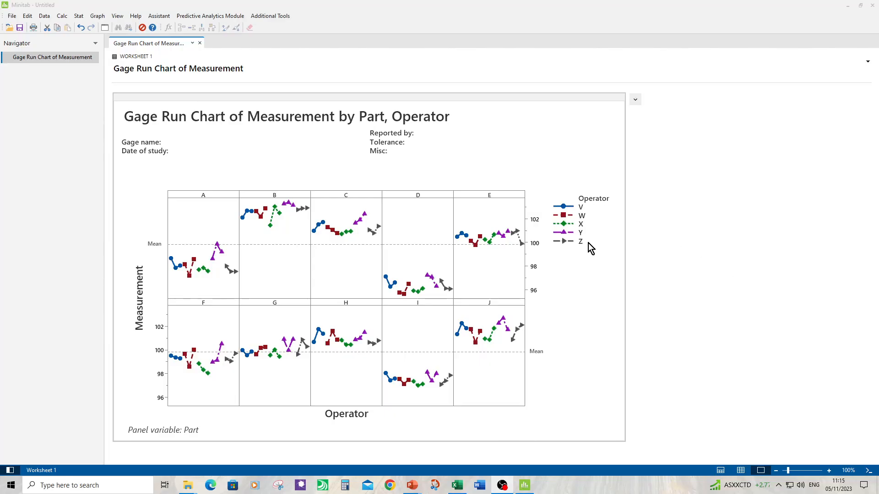
mouse_move(217, 285)
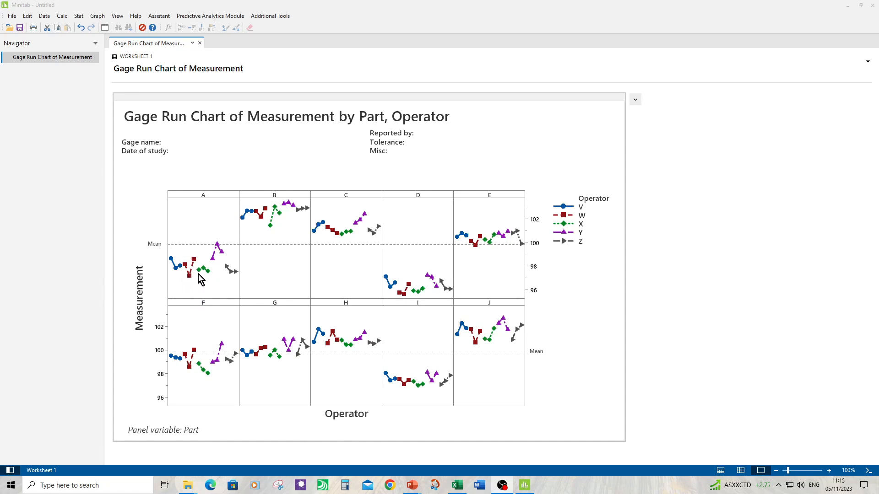
mouse_move(277, 235)
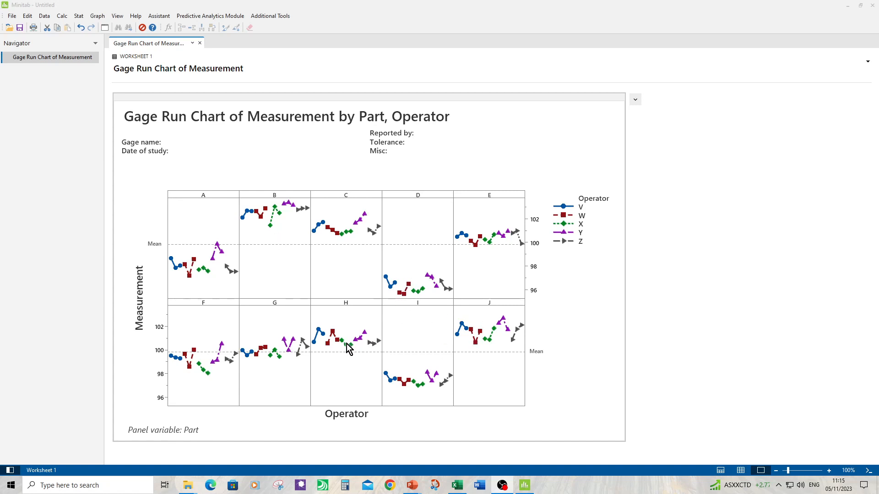
mouse_move(230, 262)
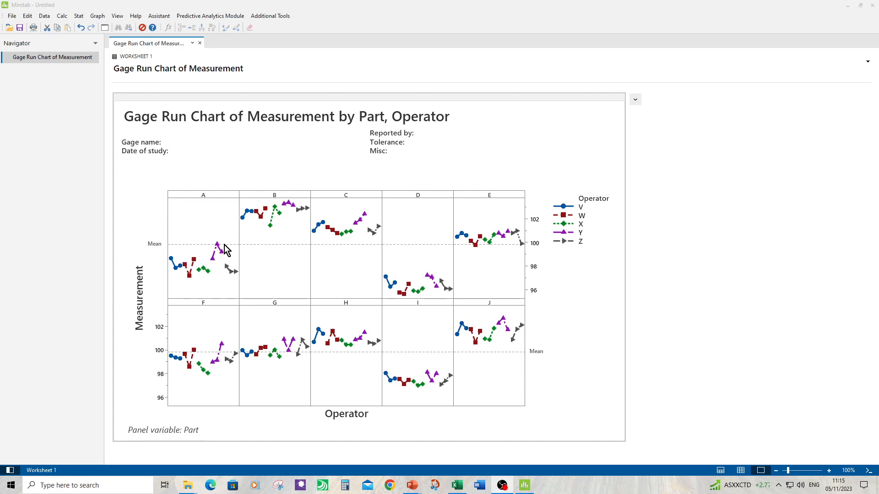
mouse_move(223, 256)
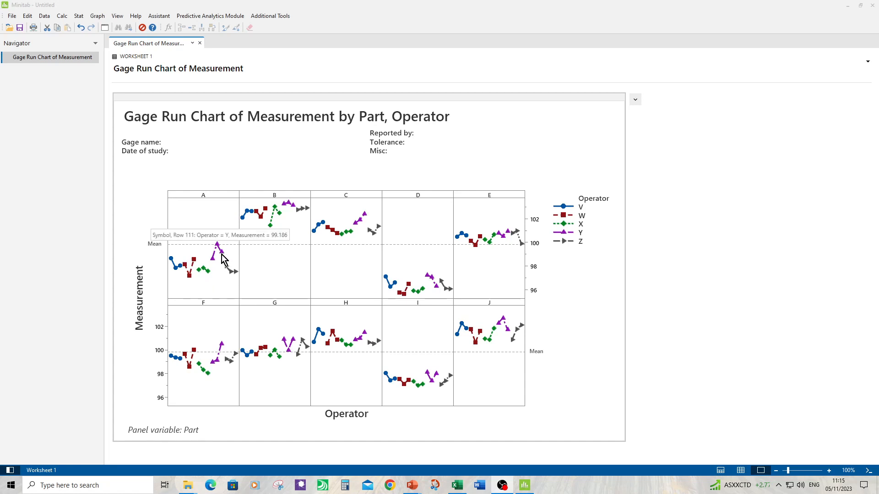
mouse_move(350, 250)
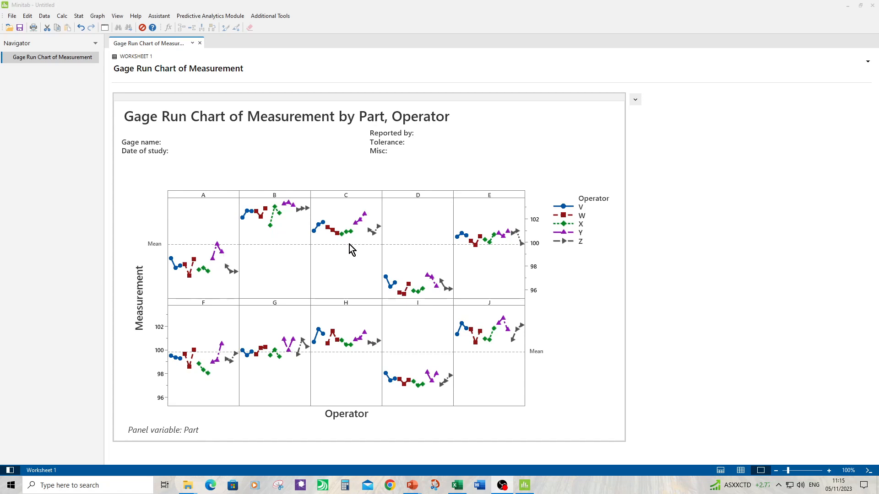
click(210, 15)
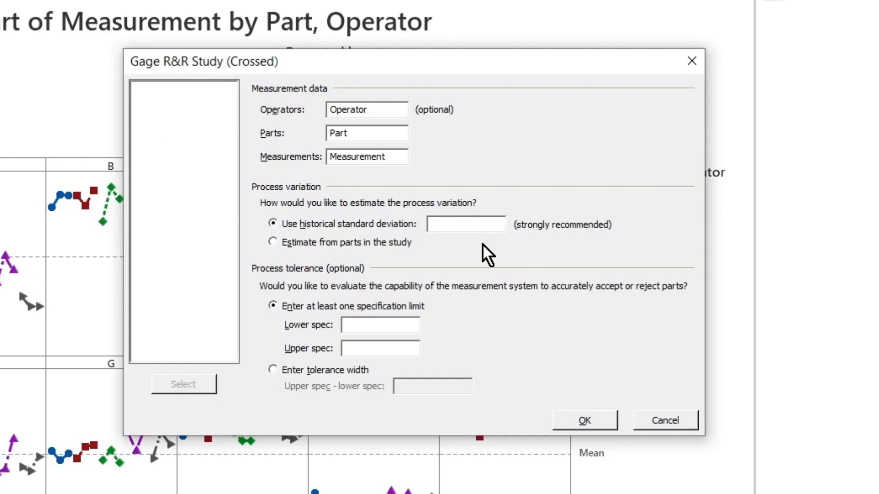
Run the crossed Gage R&R on Measurement with historical standard deviation 2
text(2)
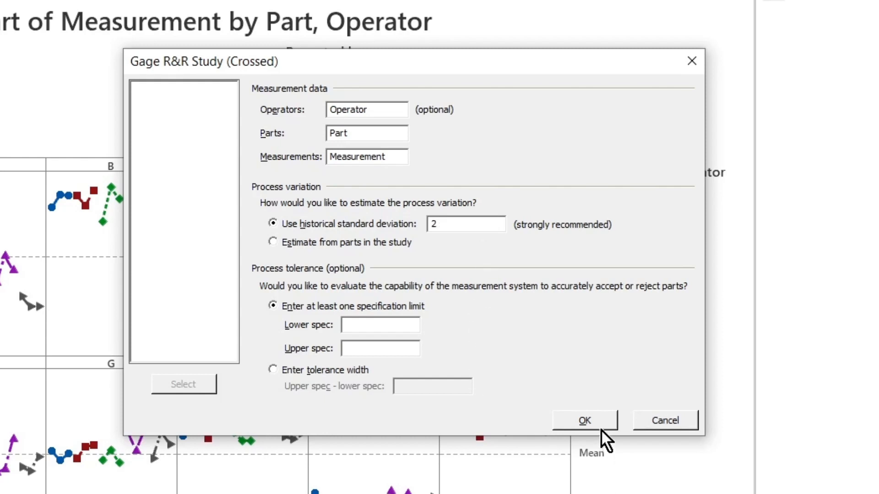
click(584, 420)
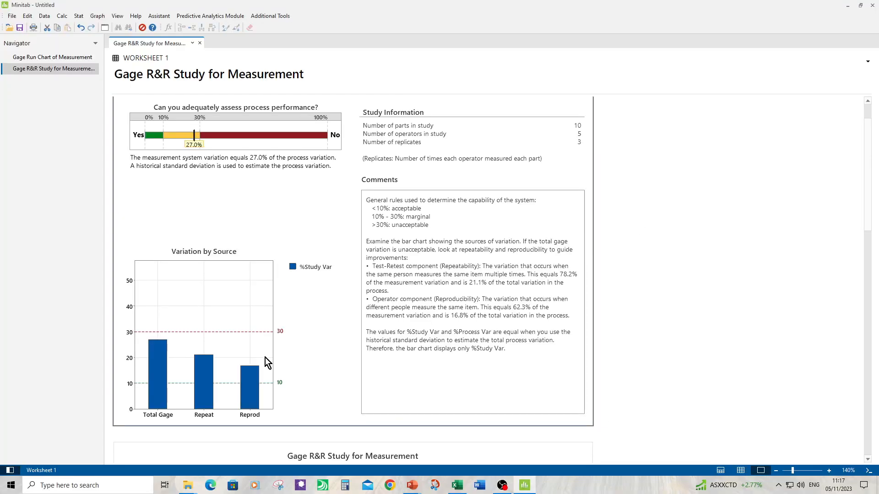
mouse_move(172, 370)
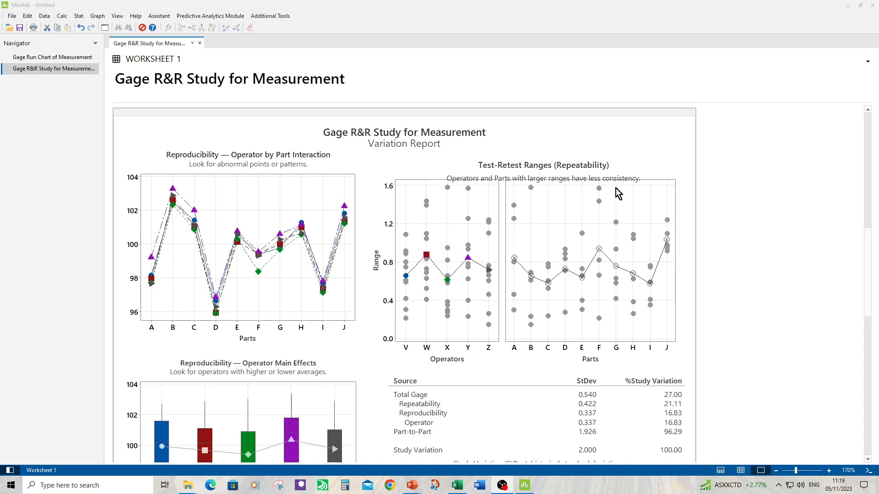
mouse_move(511, 185)
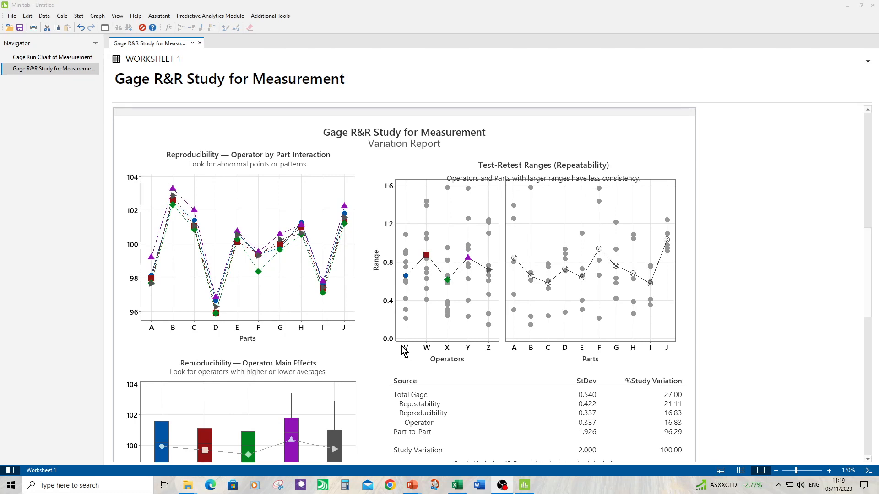
mouse_move(405, 276)
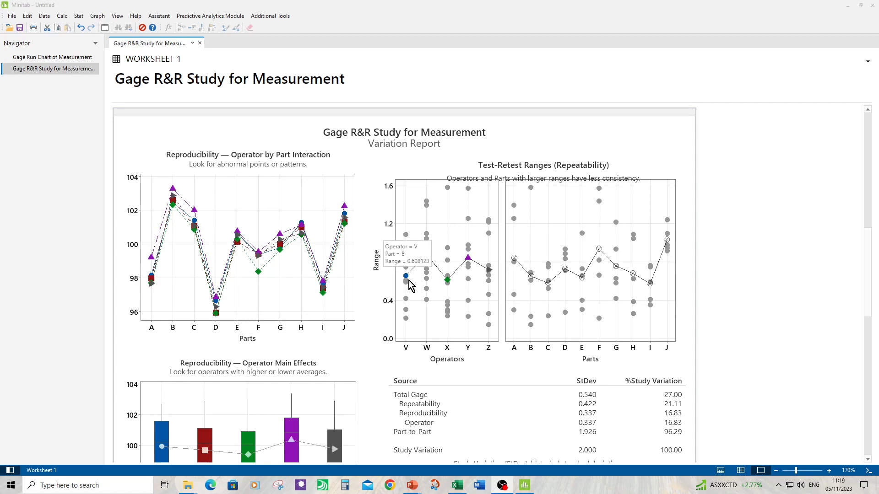
mouse_move(431, 306)
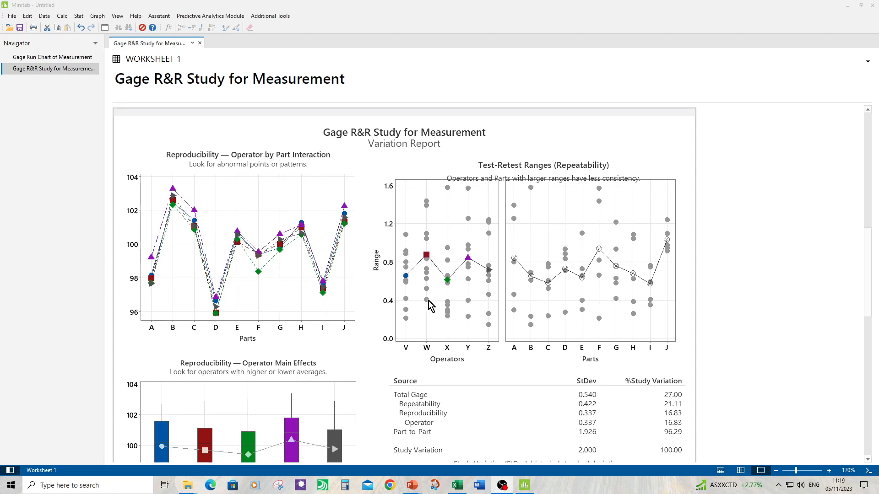
mouse_move(419, 294)
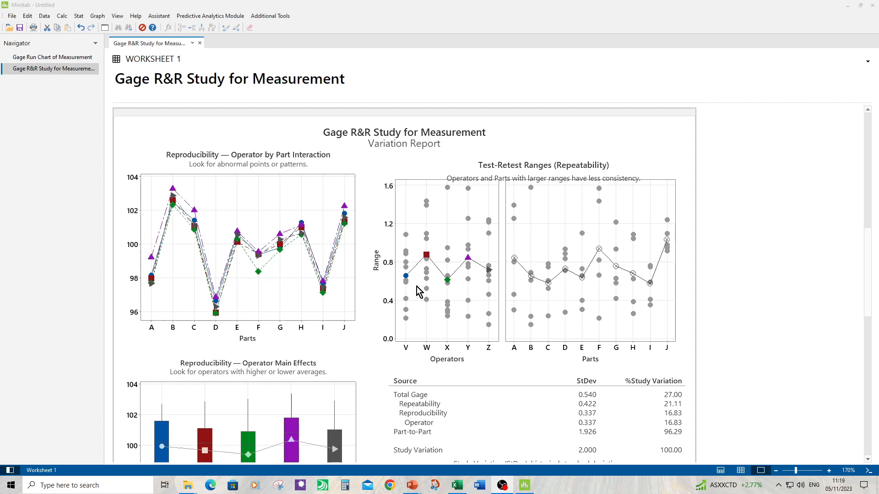
mouse_move(452, 330)
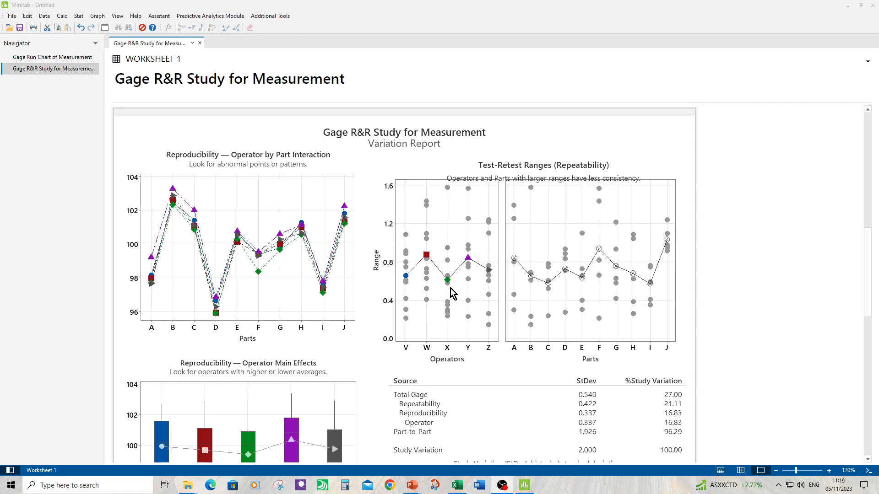
mouse_move(447, 279)
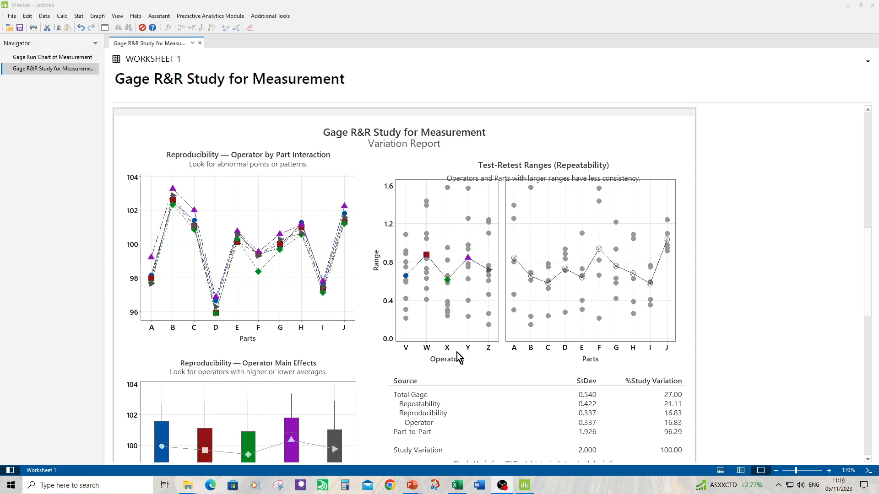
mouse_move(444, 244)
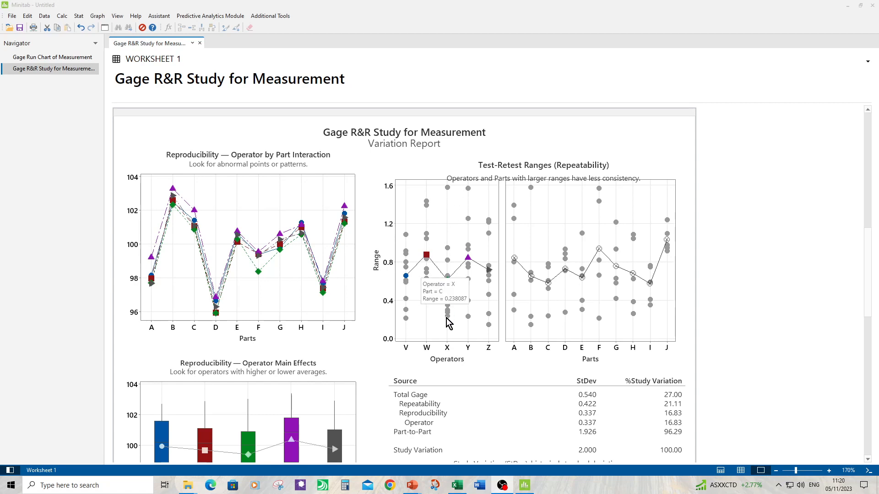
mouse_move(483, 275)
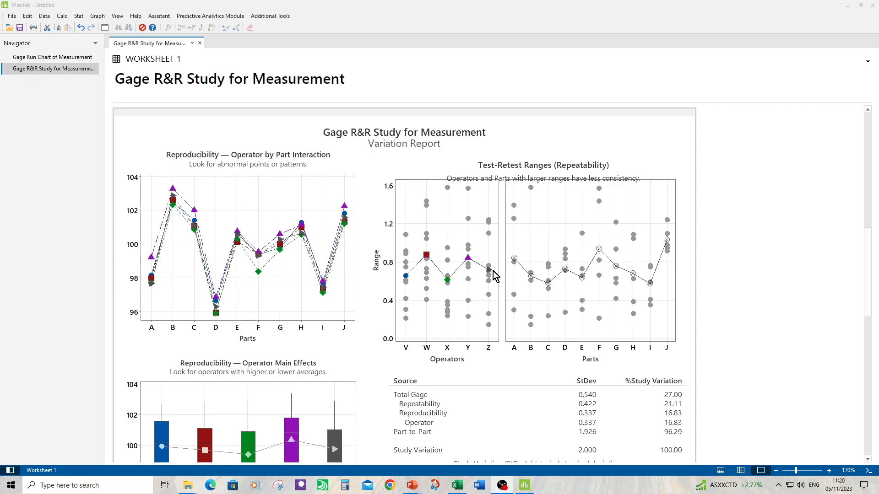
mouse_move(496, 238)
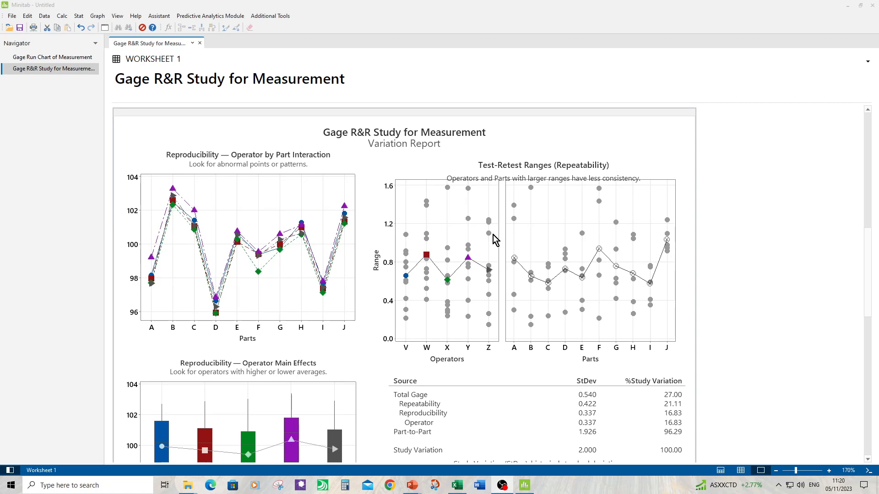
mouse_move(488, 233)
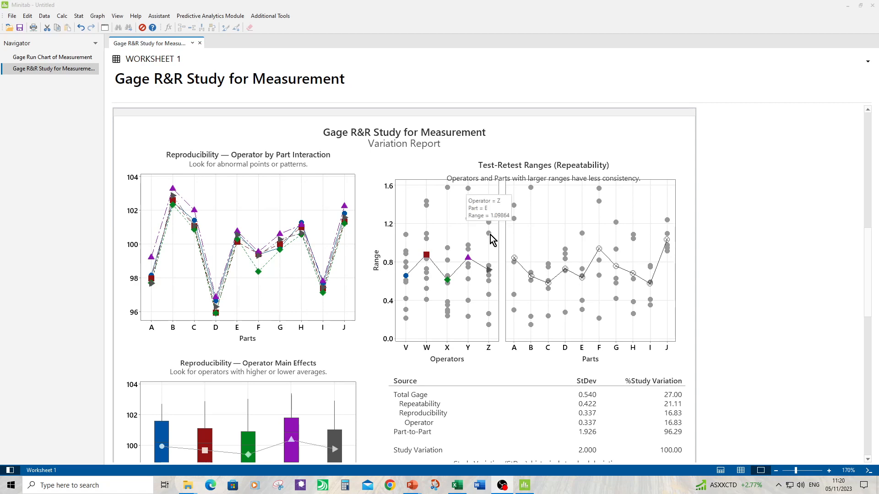
mouse_move(488, 220)
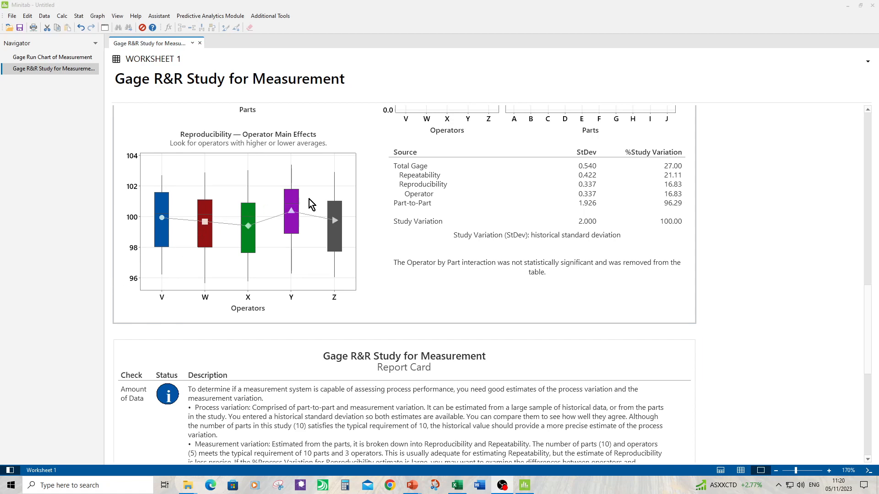
mouse_move(324, 231)
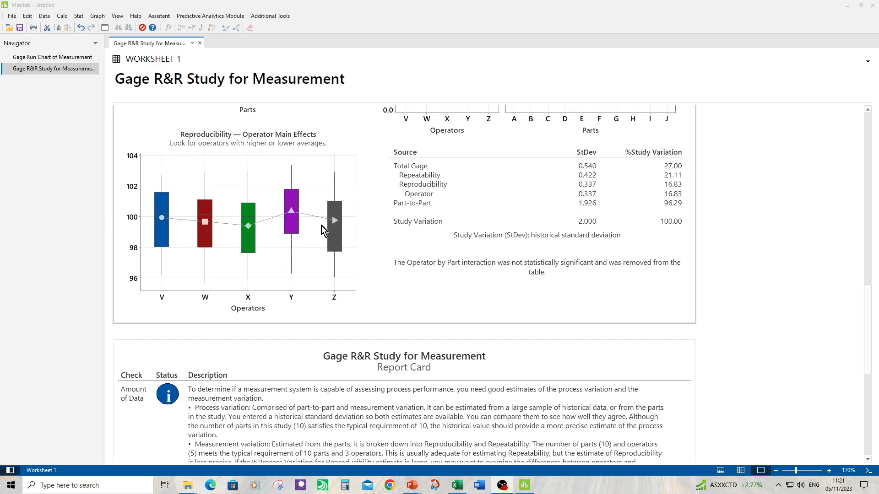
mouse_move(563, 275)
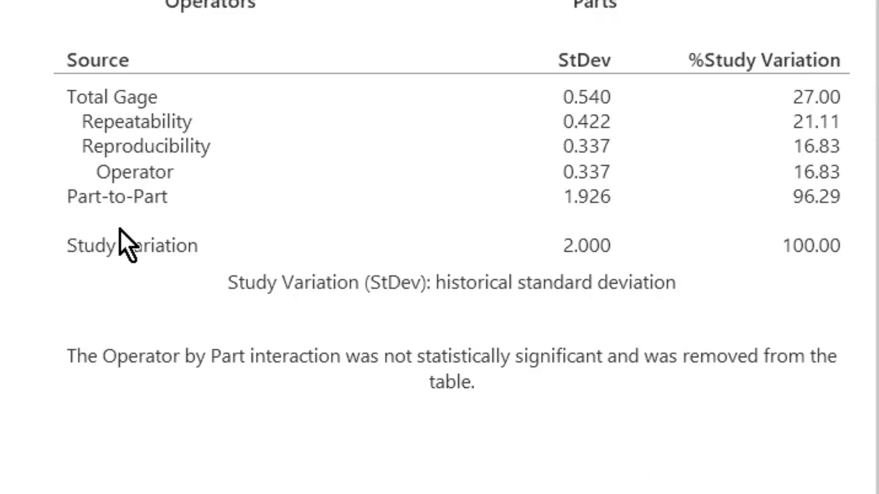
mouse_move(600, 247)
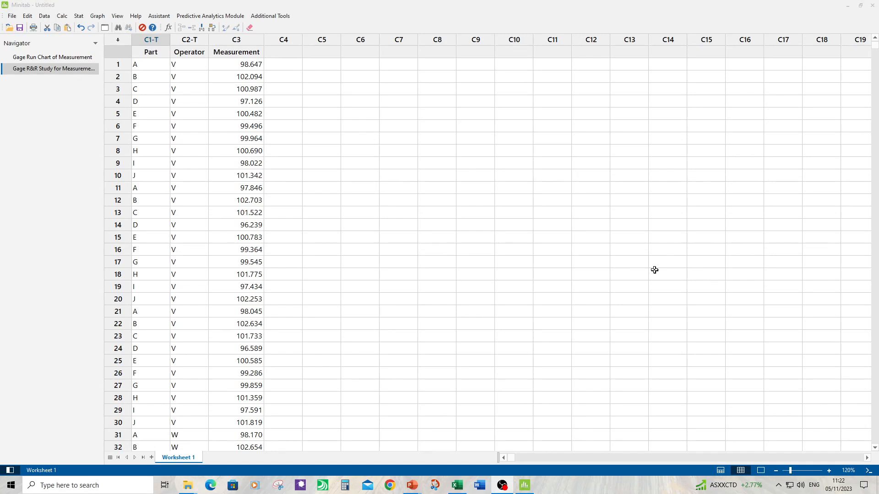
Create a Graphical Summary for the Measurement variable
scroll(down, 3)
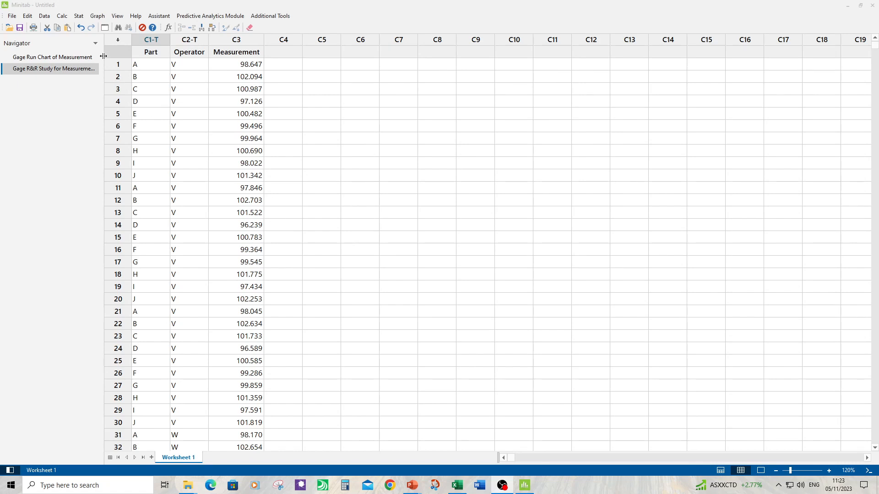
mouse_move(78, 16)
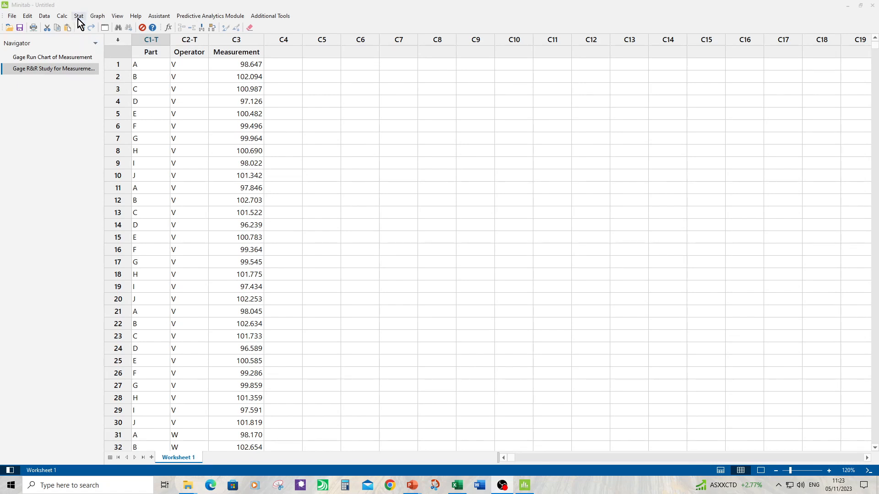
click(78, 16)
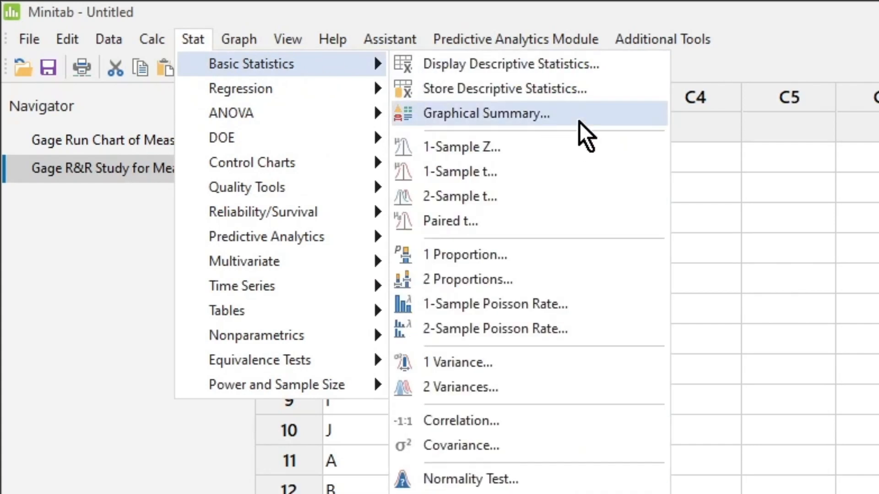
click(485, 113)
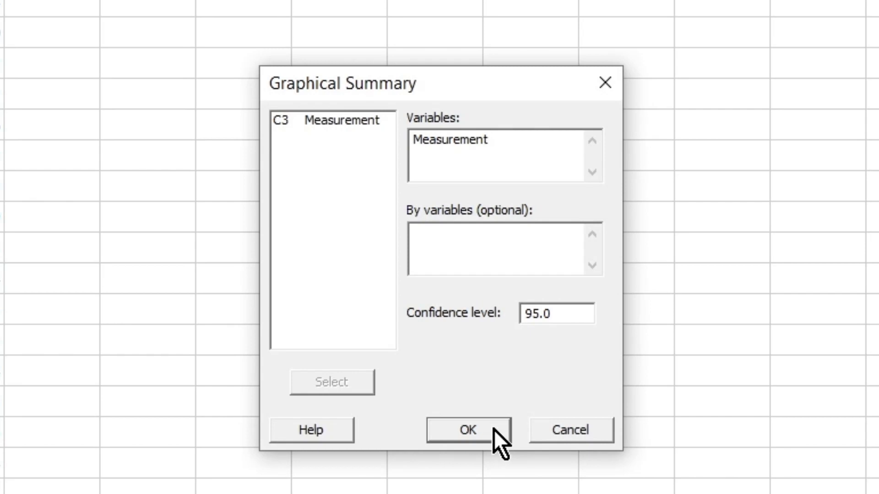
click(467, 430)
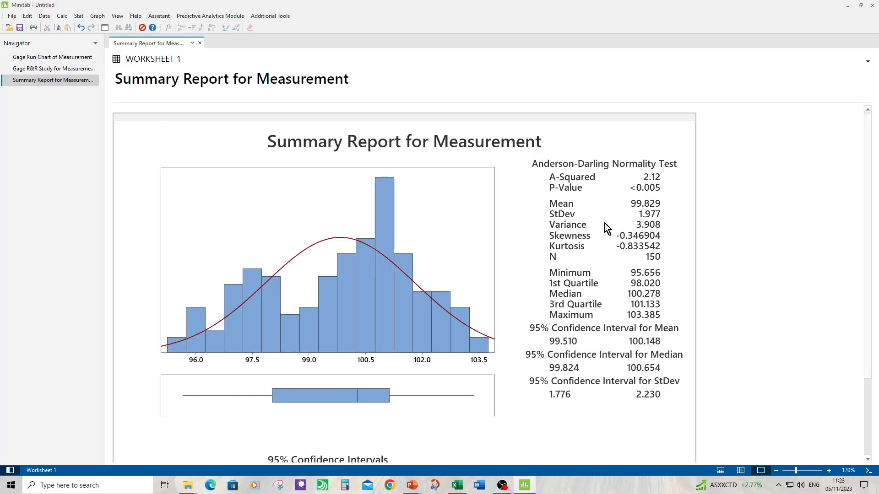
mouse_move(659, 224)
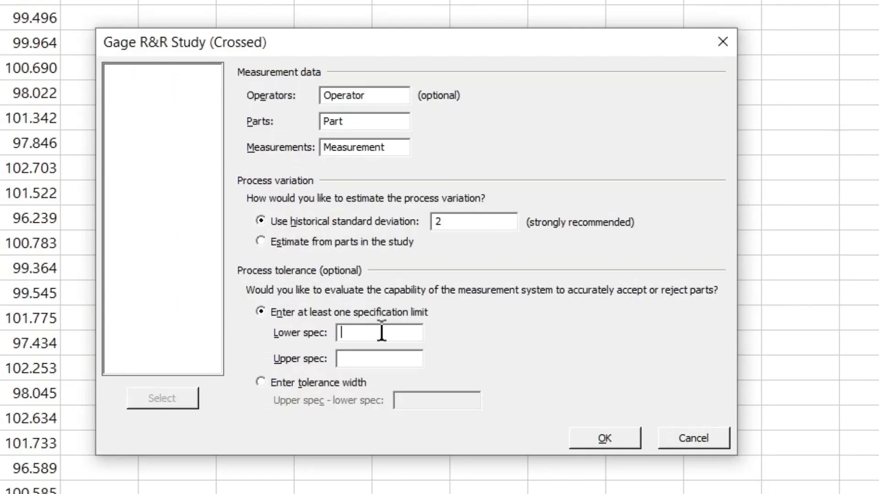
Enter lower spec 95 and upper spec 105, then rerun the Gage R&R study
text(9)
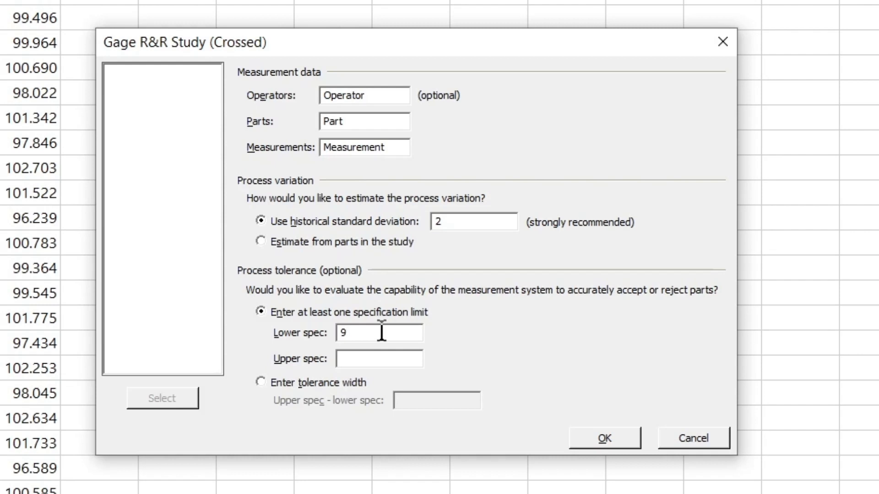
text(5)
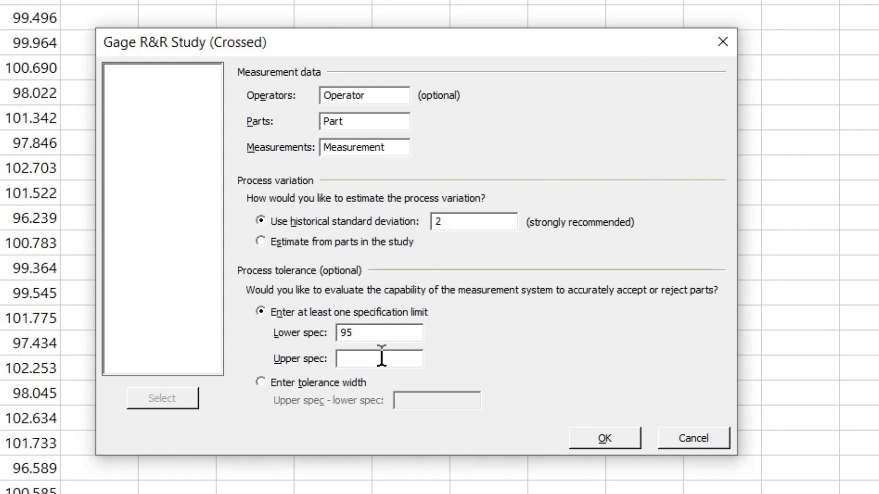
text(105)
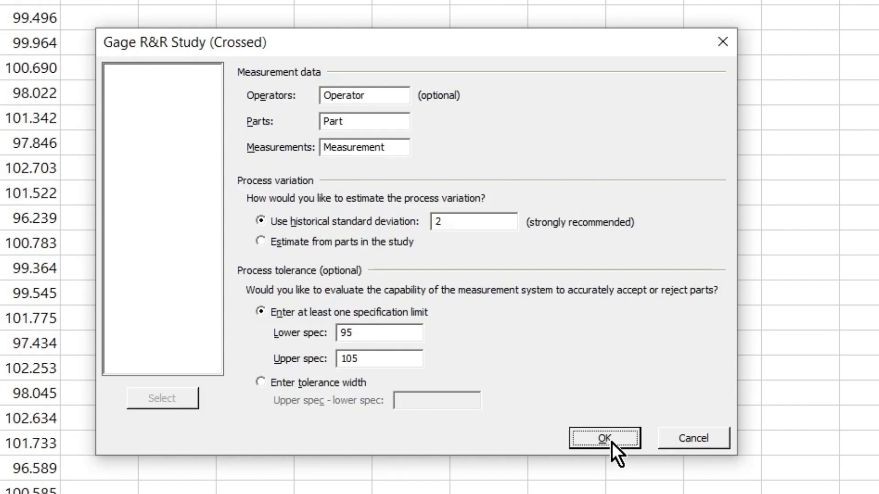
click(605, 438)
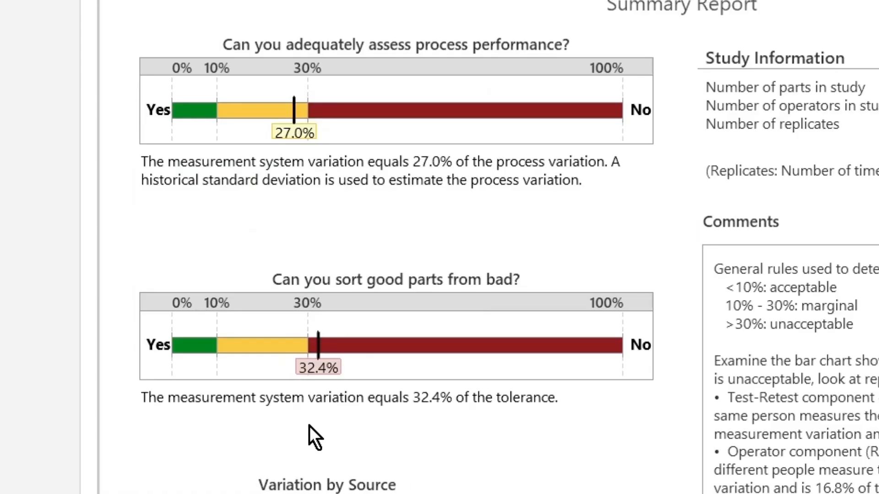
mouse_move(329, 408)
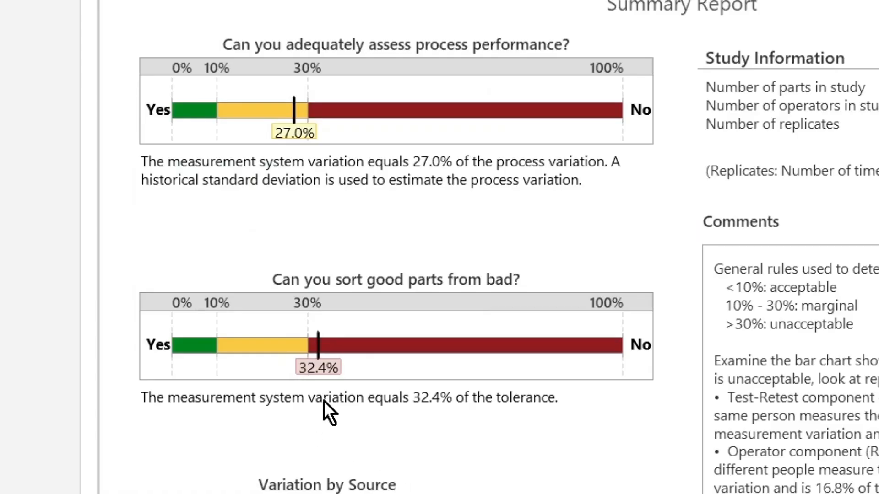
mouse_move(316, 440)
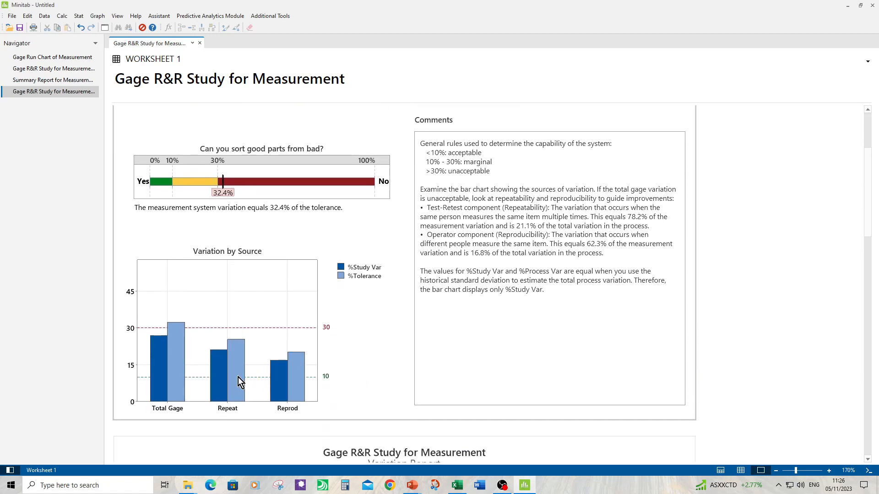
mouse_move(311, 388)
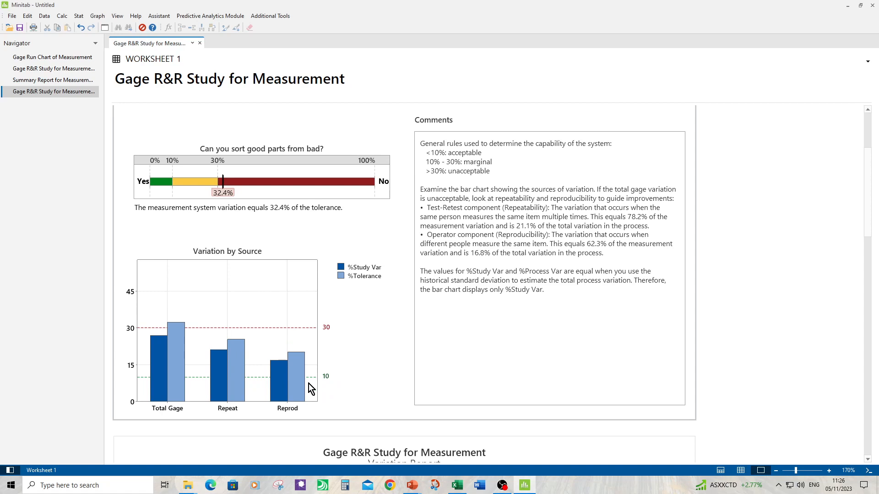
mouse_move(235, 356)
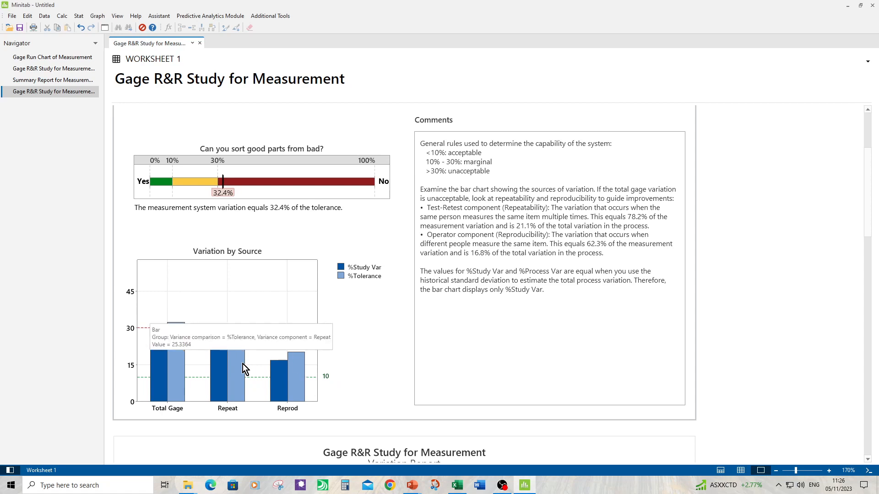